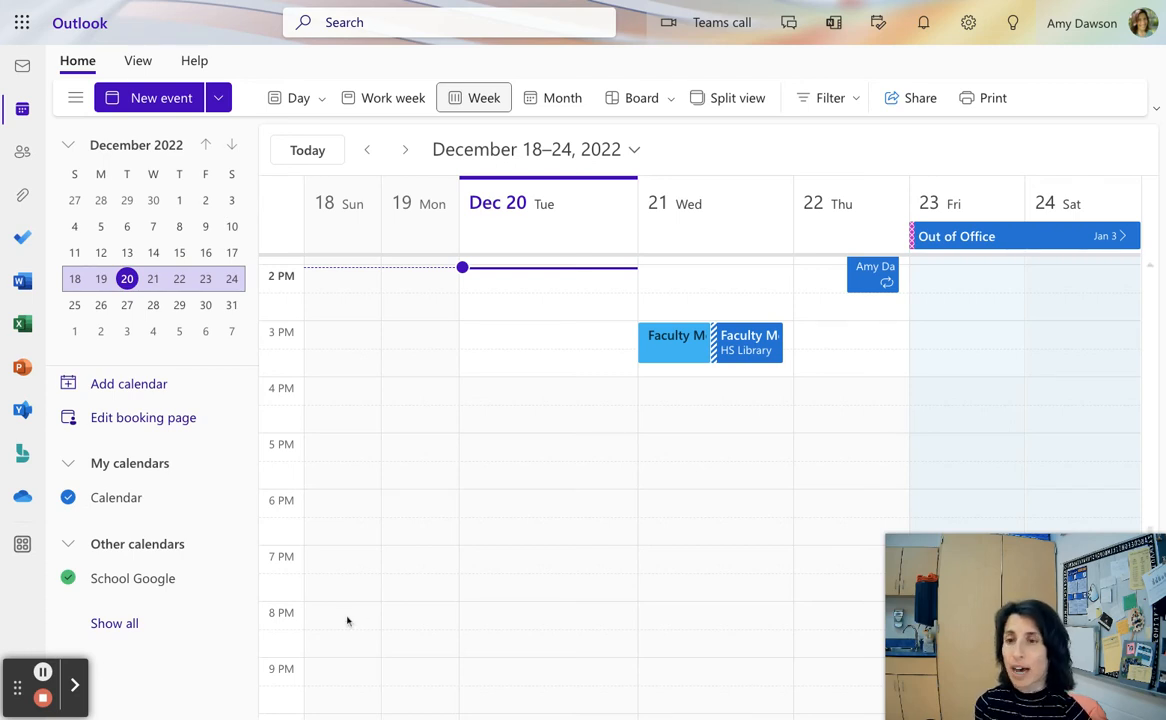
{"action": "mouse_move", "coordinate": [474, 533]}
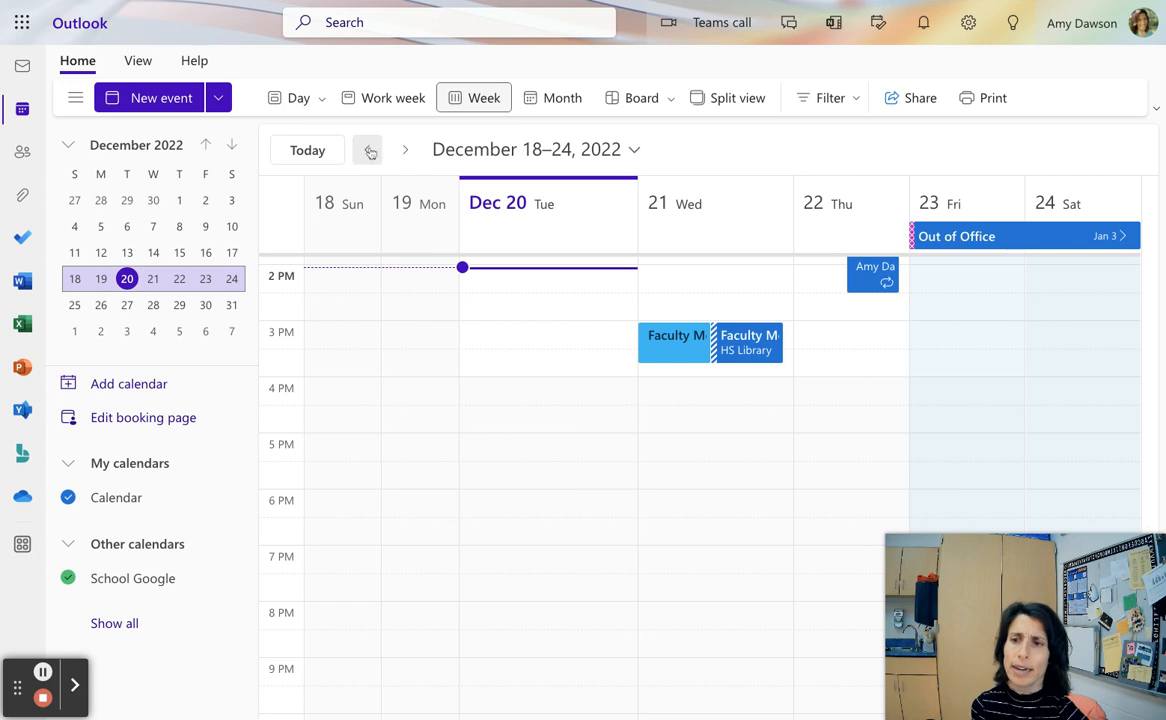
Step: Glance at the previous week, then return to the week of December 18–24
{"action": "left_click", "coordinate": [367, 149]}
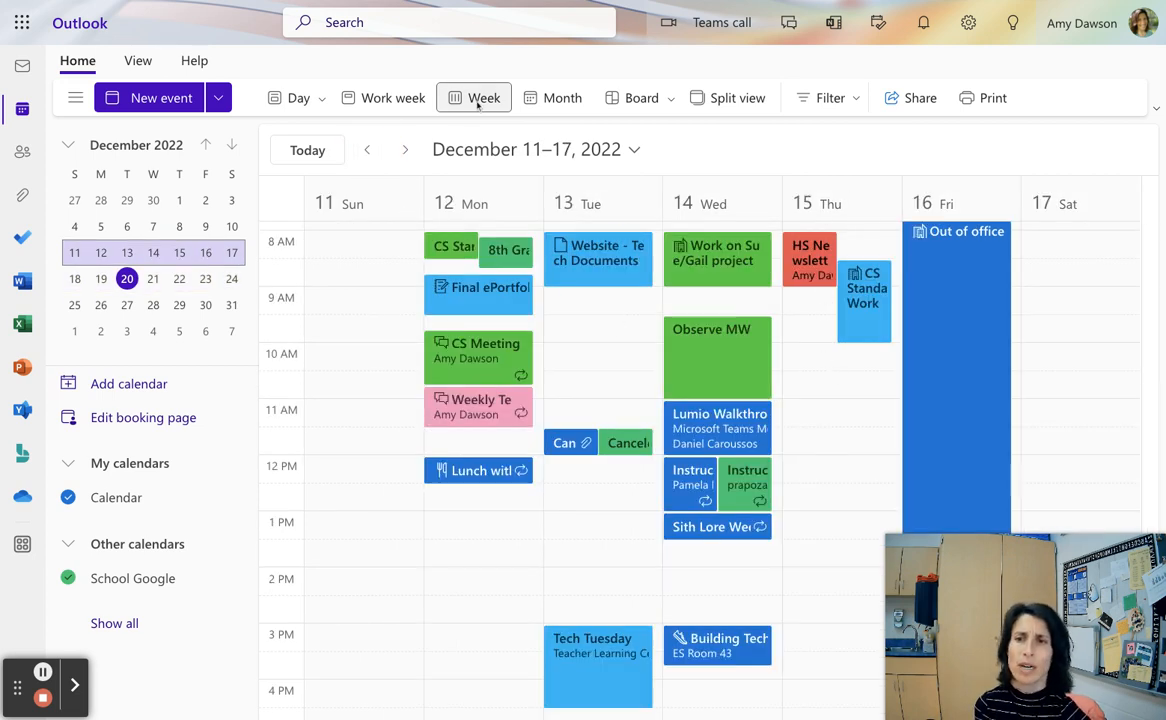
{"action": "left_click", "coordinate": [405, 149]}
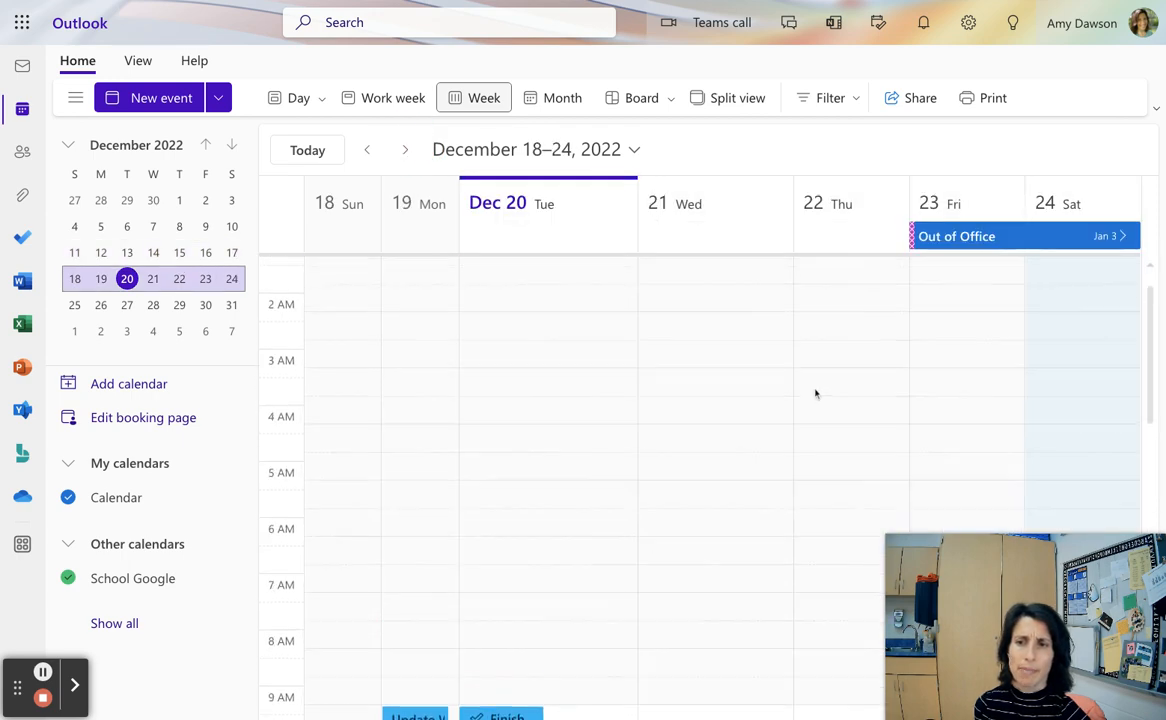
{"action": "scroll", "scroll_direction": "down", "scroll_amount": 3}
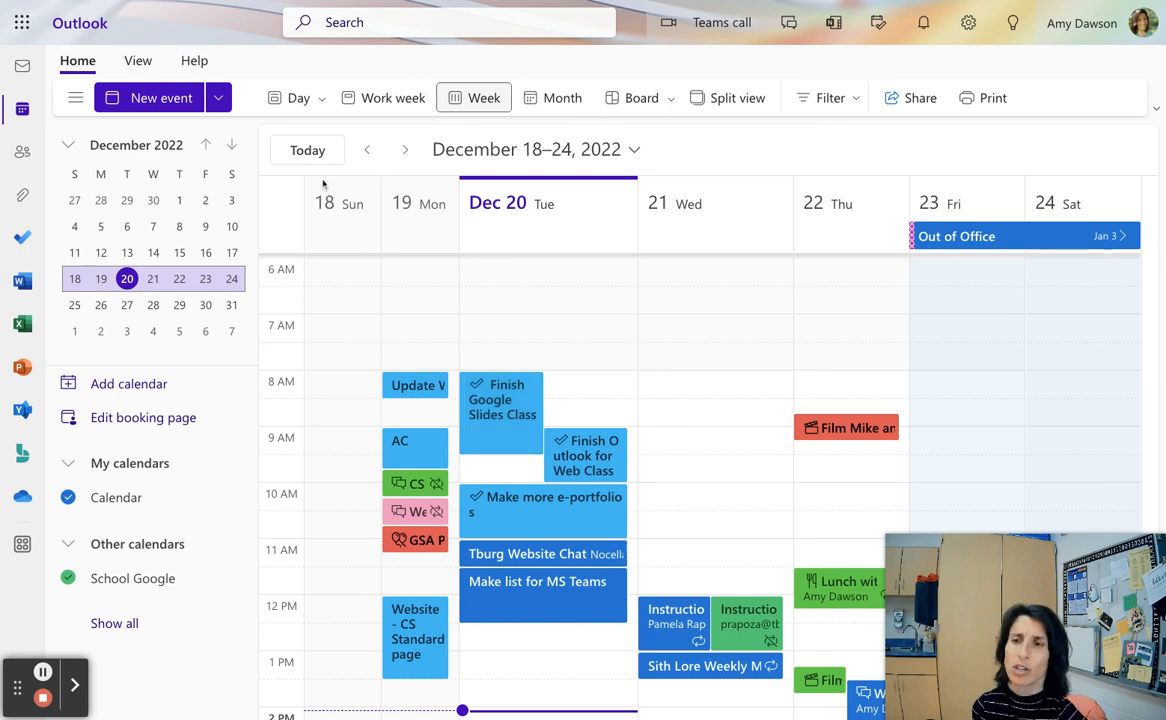
Step: Start a new calendar event and title it 'Work on Outlook'
{"action": "left_click", "coordinate": [150, 97]}
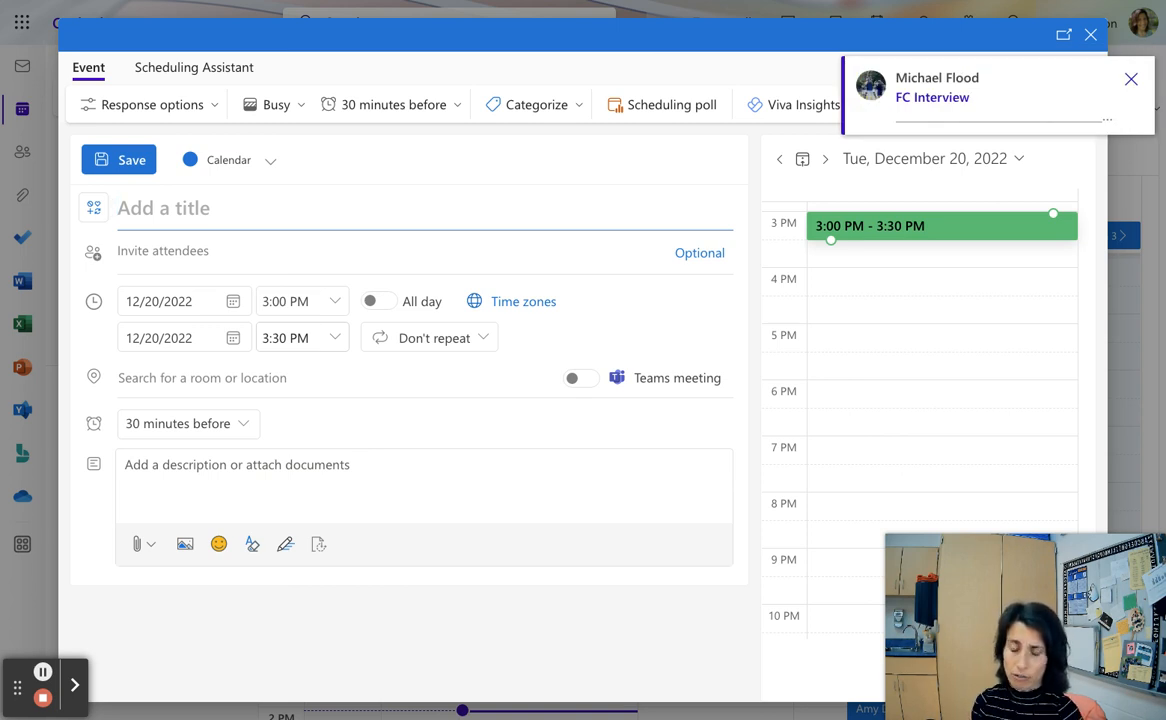
{"action": "left_click", "coordinate": [1131, 78]}
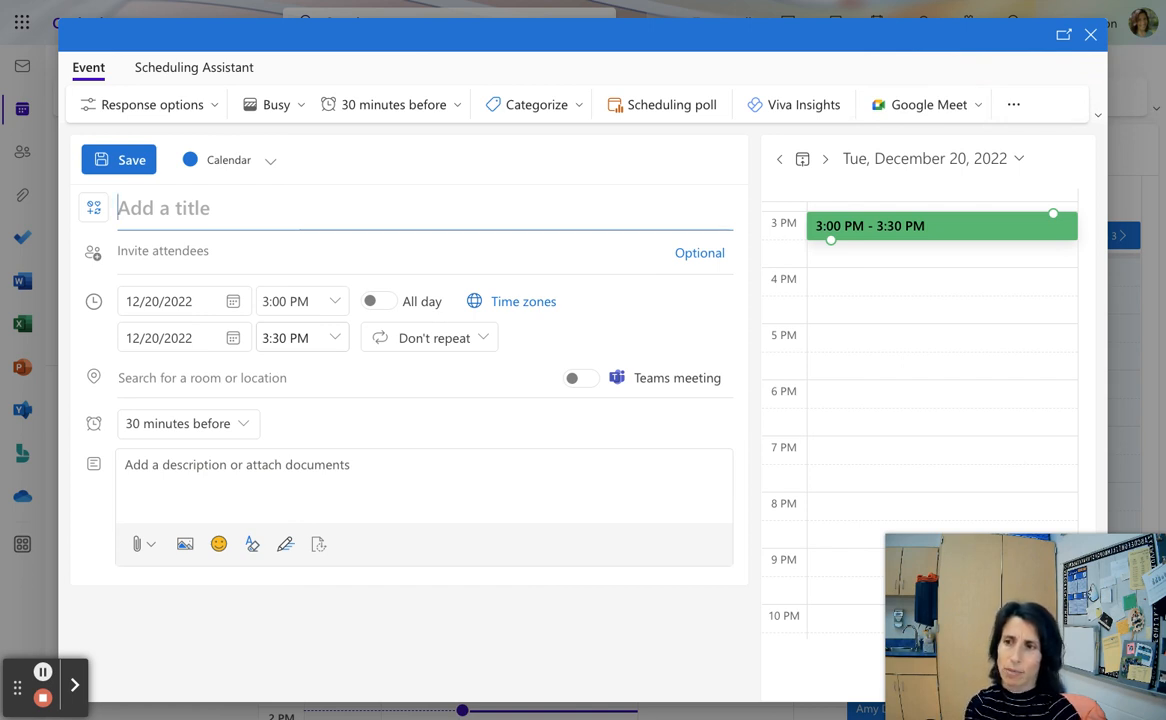
{"action": "type", "text": "Work on Outl"}
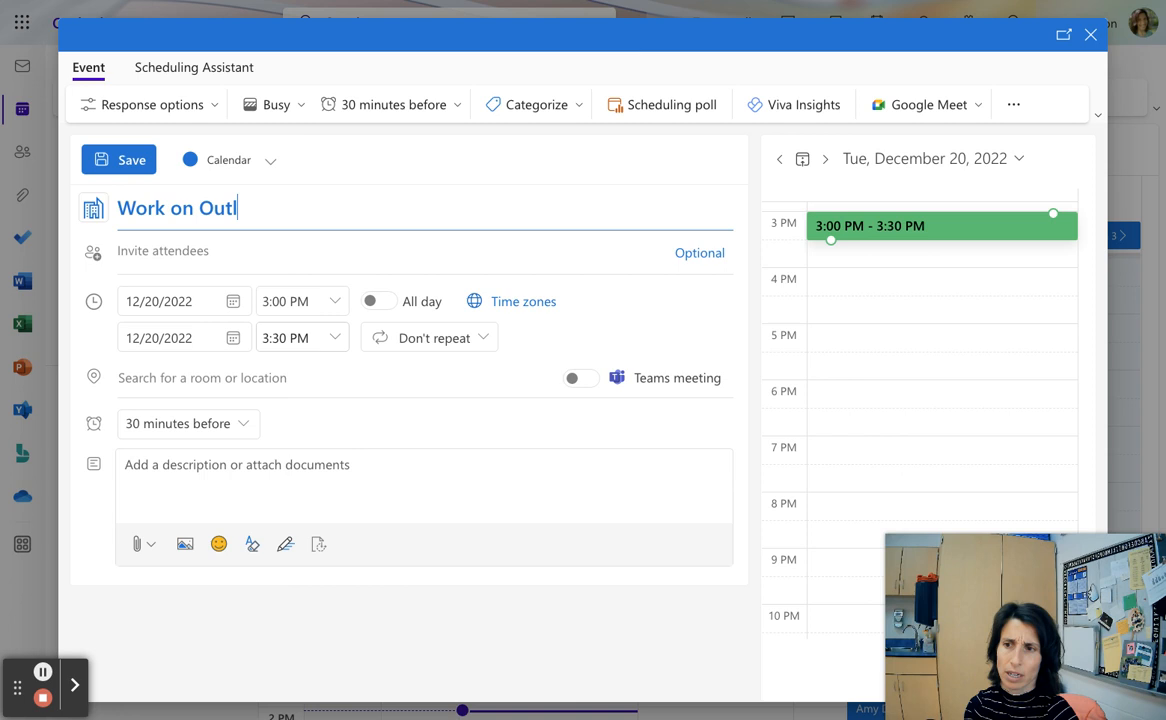
{"action": "type", "text": "ook"}
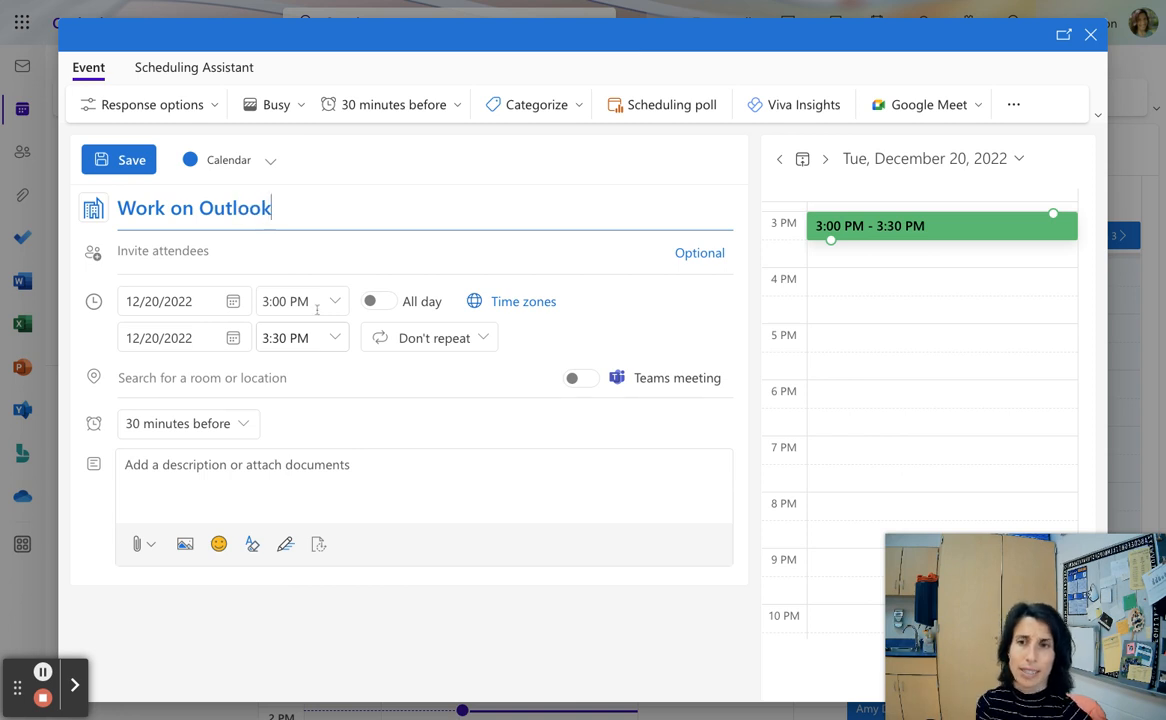
{"action": "left_click", "coordinate": [531, 104]}
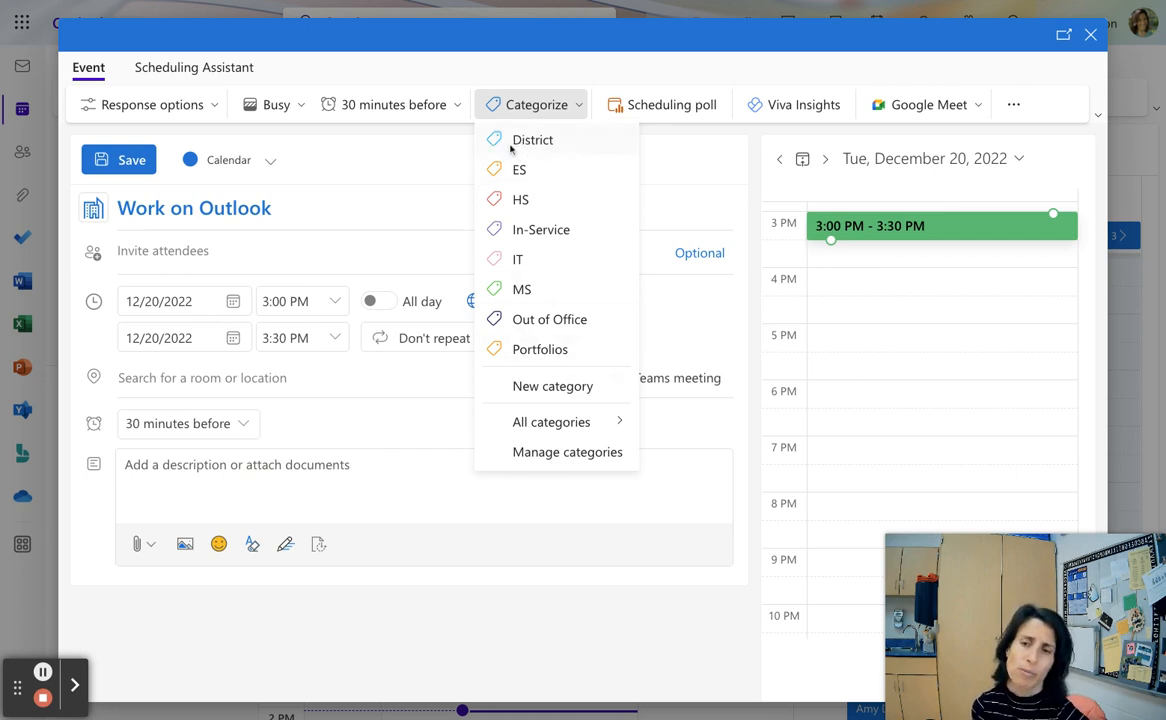
{"action": "mouse_move", "coordinate": [545, 396]}
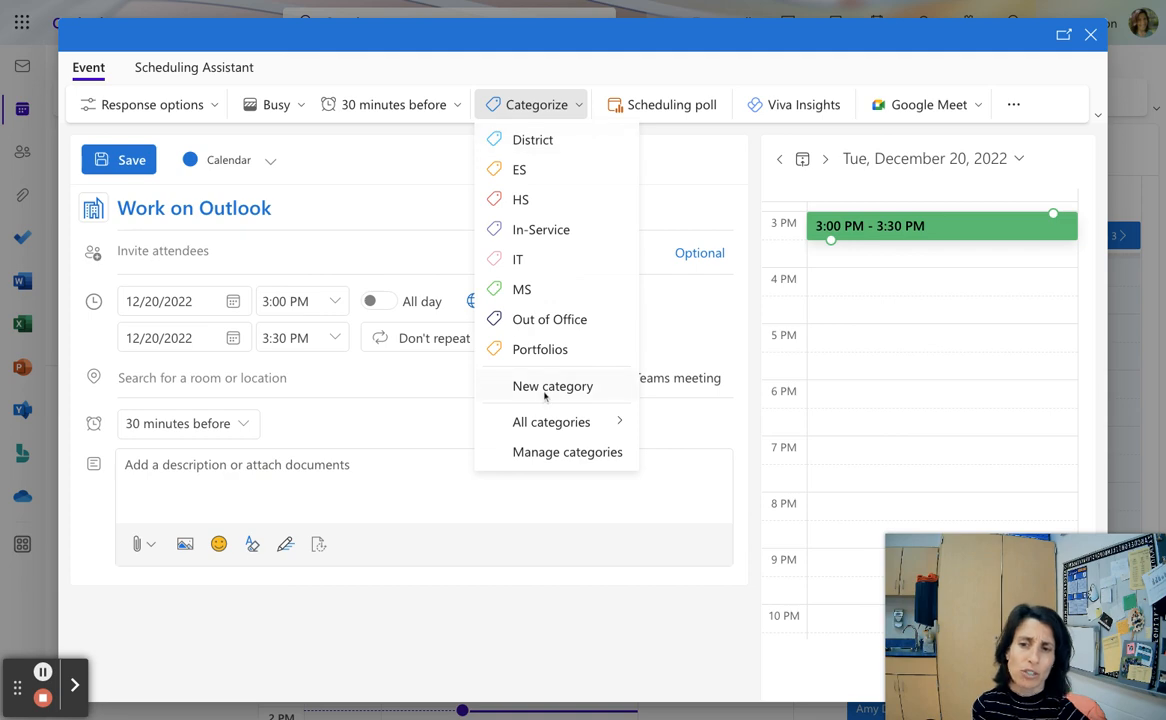
{"action": "mouse_move", "coordinate": [552, 385]}
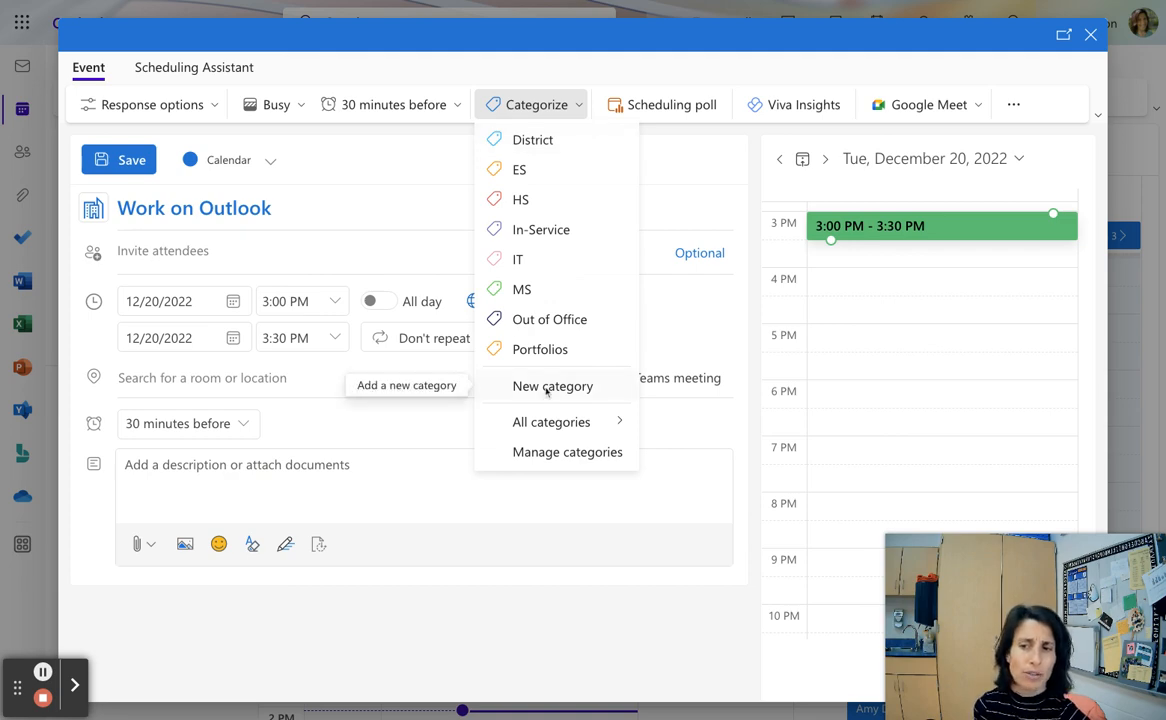
Step: Choose New category from the Categorize list to reach the category settings
{"action": "left_click", "coordinate": [567, 451]}
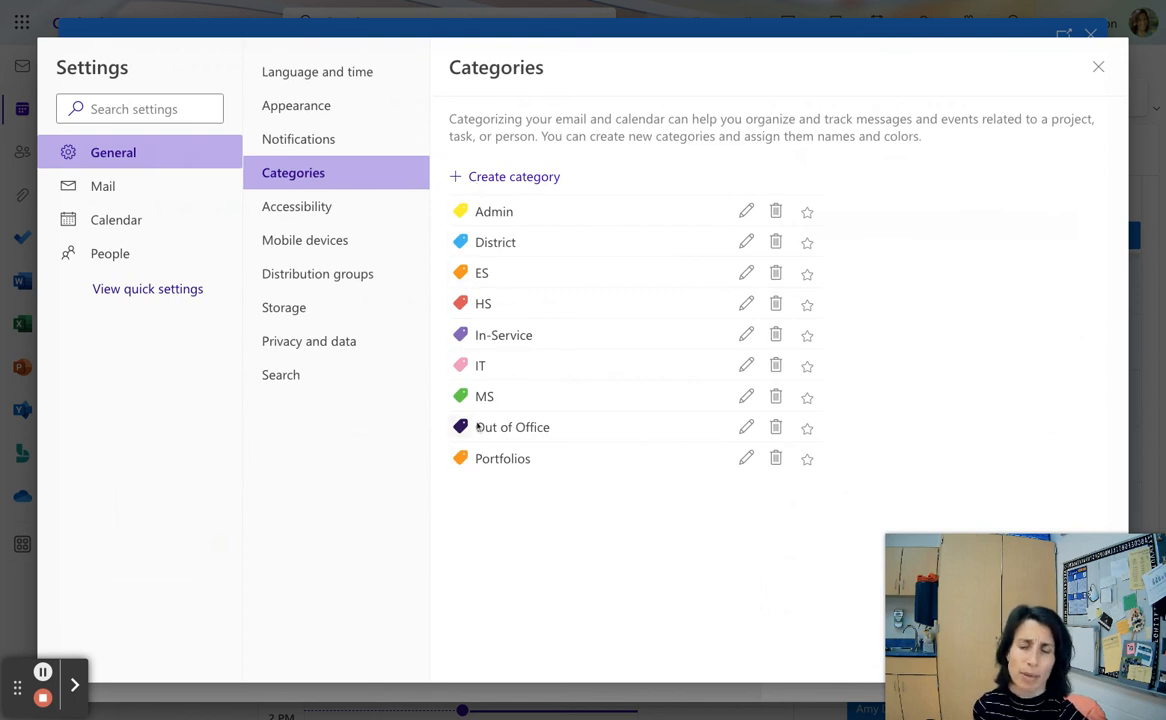
{"action": "mouse_move", "coordinate": [509, 491]}
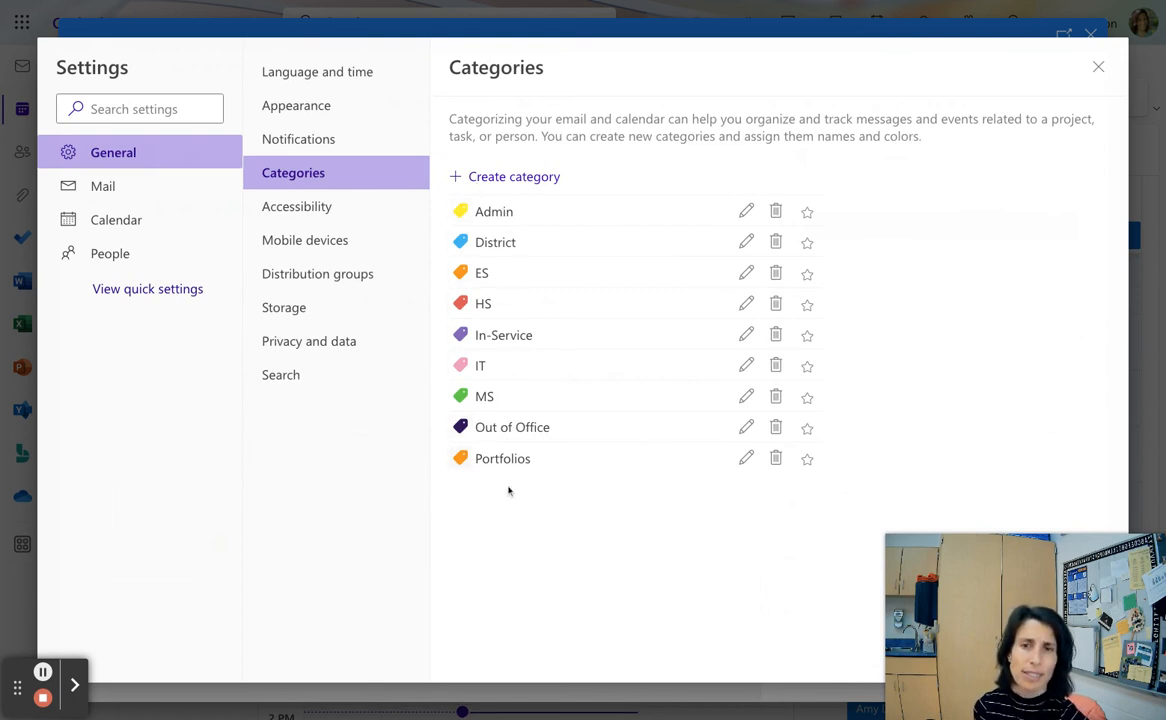
{"action": "mouse_move", "coordinate": [543, 477]}
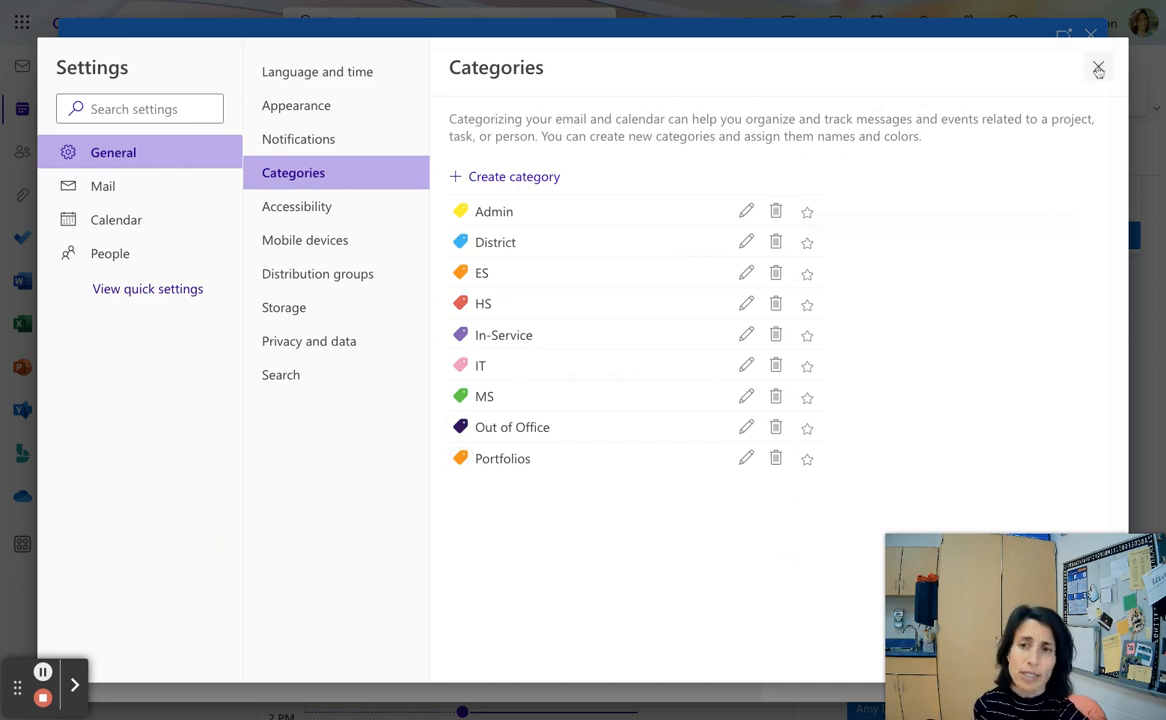
Step: Close the Settings window to return to the 'Work on Outlook' draft
{"action": "left_click", "coordinate": [1097, 68]}
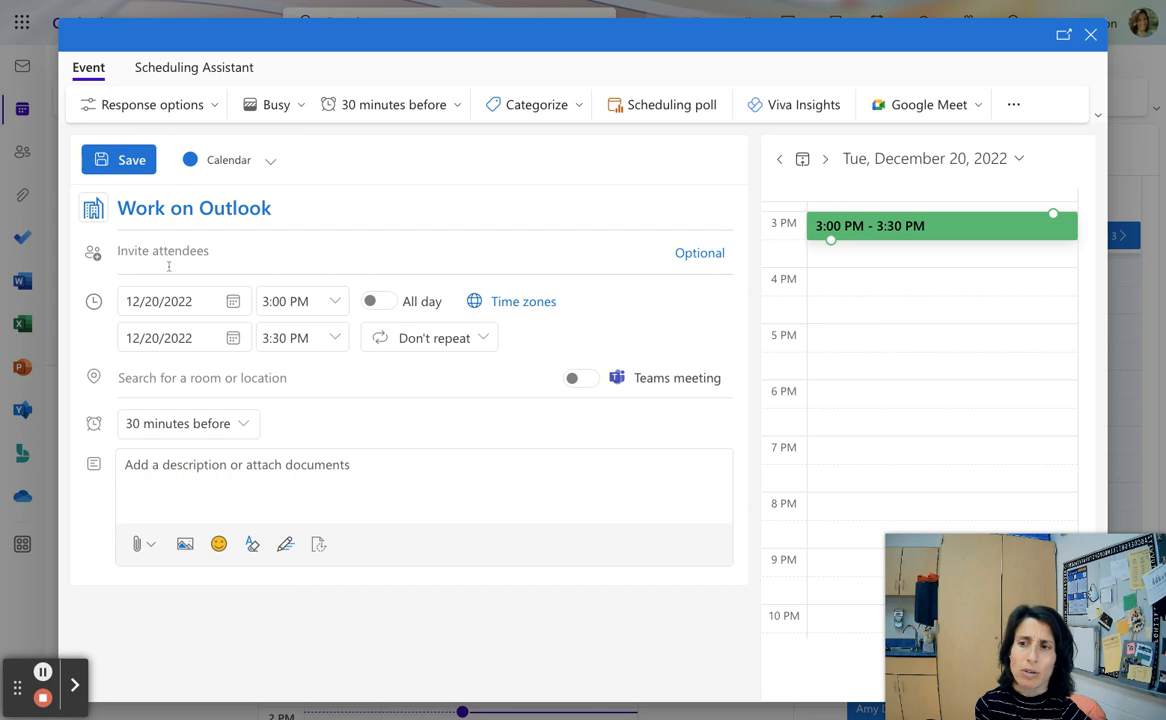
Step: Reschedule the draft to December 21, 2022, 7:45–8:45 AM
{"action": "left_click", "coordinate": [233, 301]}
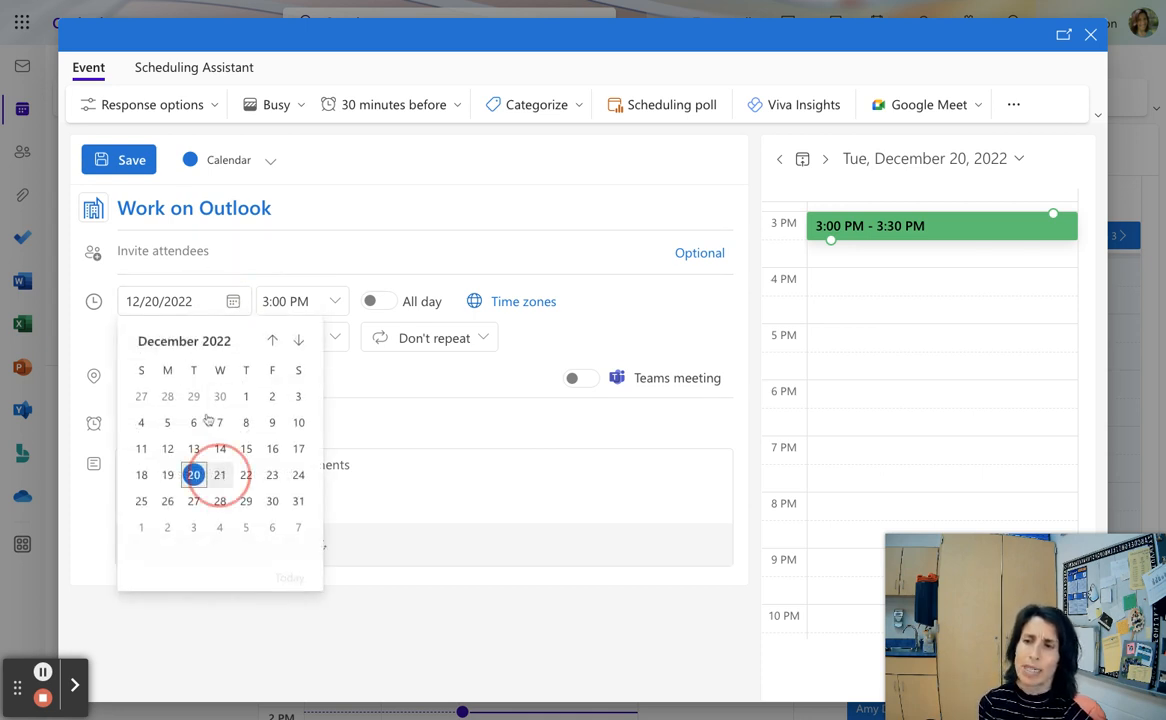
{"action": "left_click", "coordinate": [219, 475]}
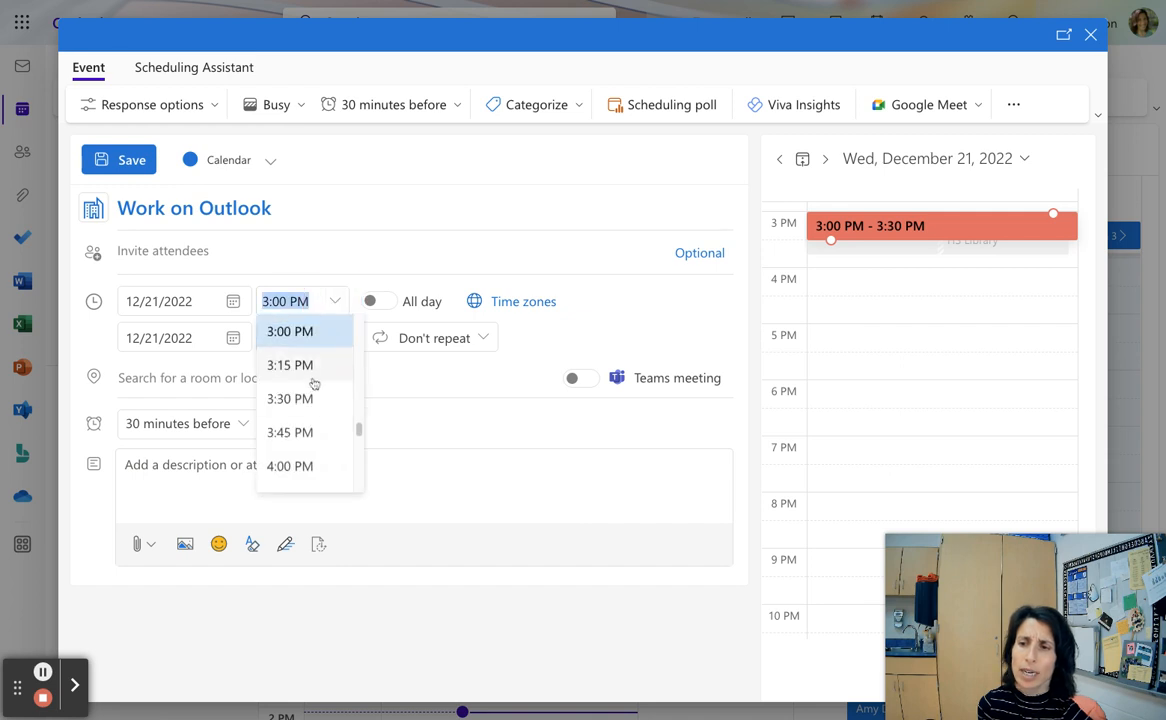
{"action": "scroll", "scroll_direction": "up", "scroll_amount": 3}
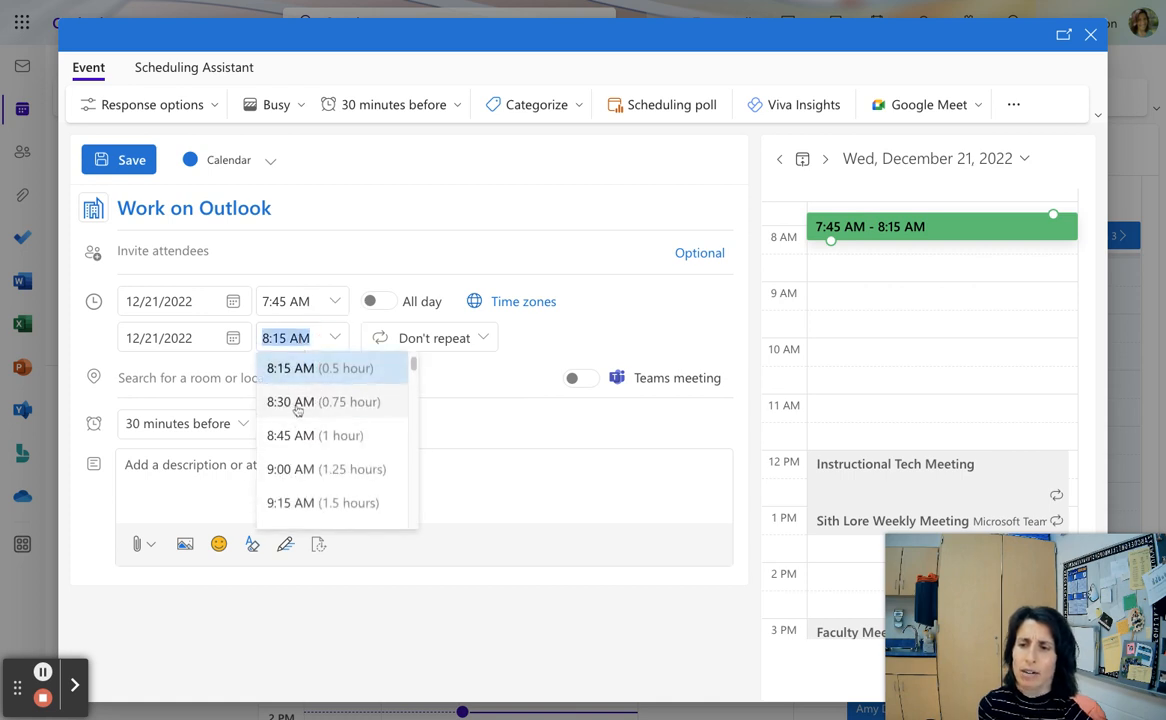
{"action": "left_click", "coordinate": [314, 435]}
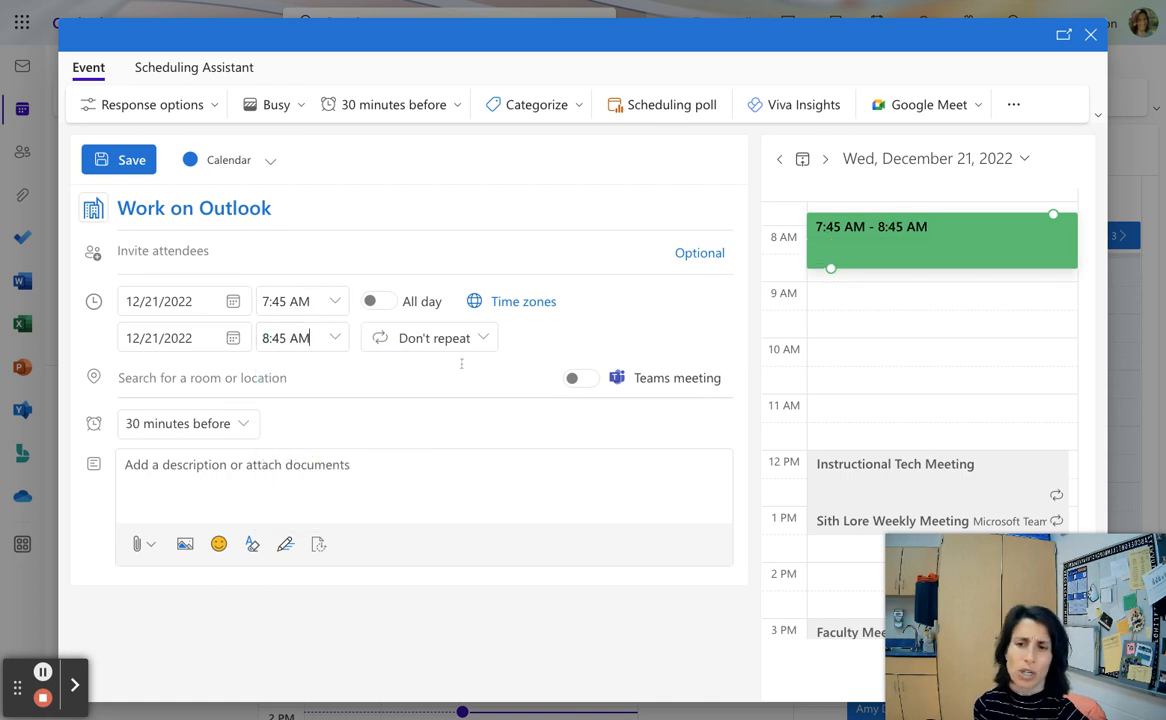
{"action": "left_click", "coordinate": [533, 104]}
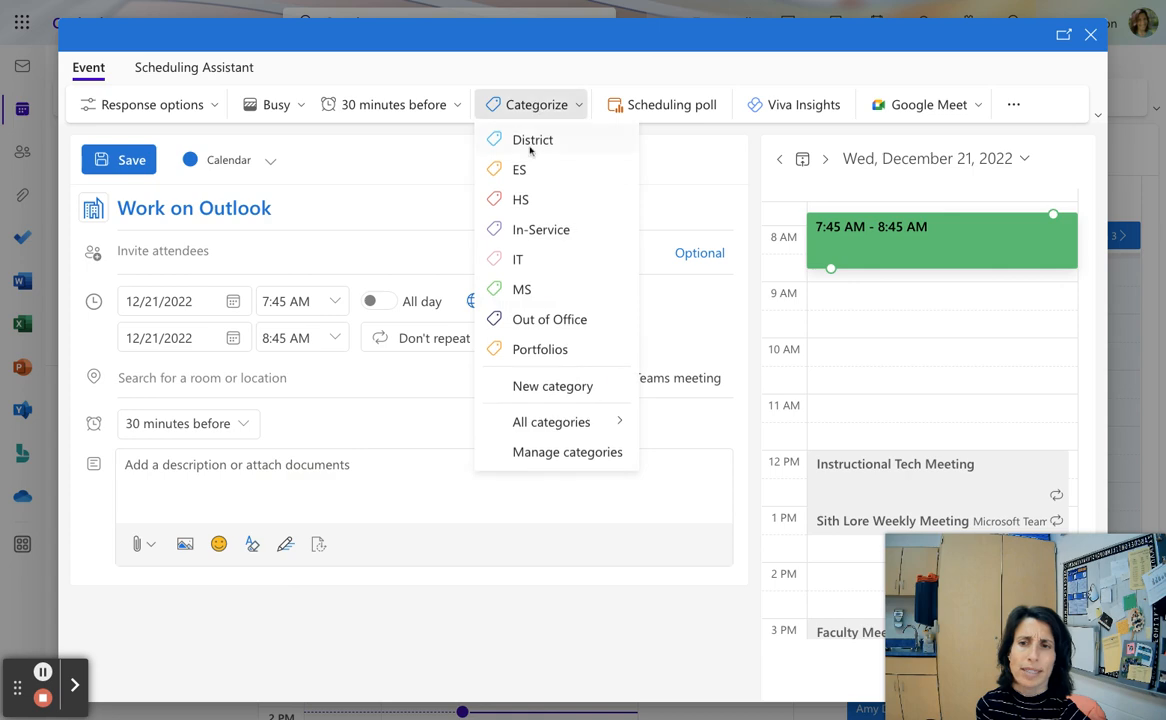